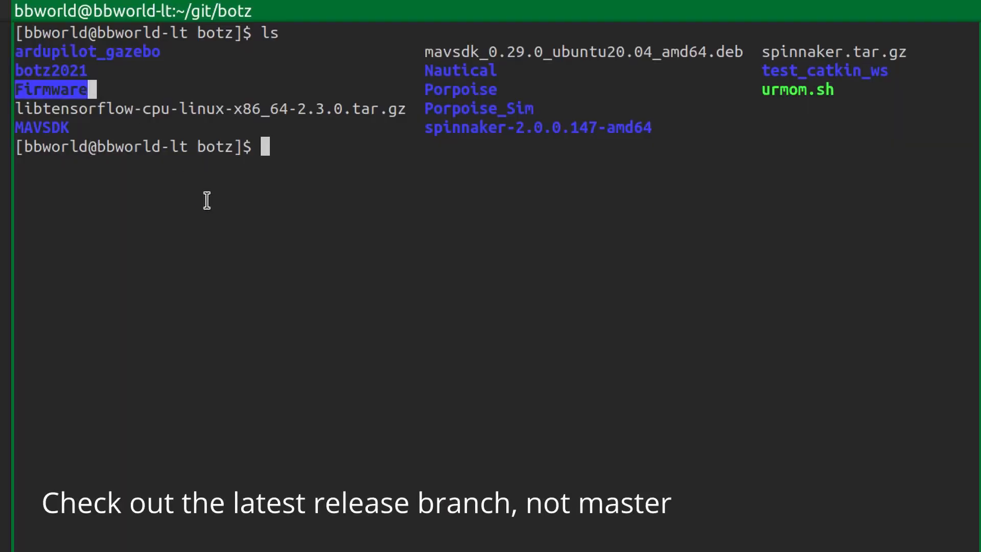
mouse_move(278, 225)
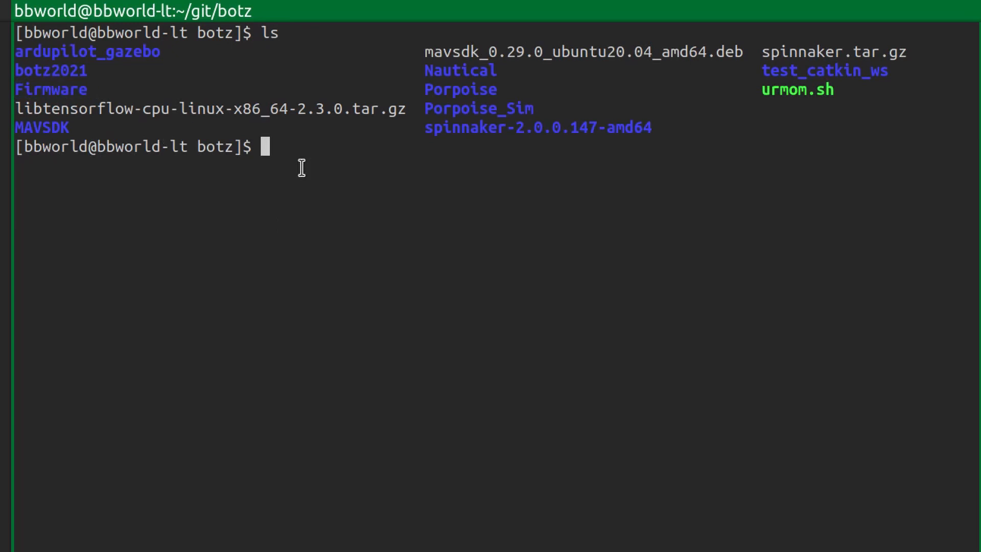
text(cd Firmware/^C)
text(docker)
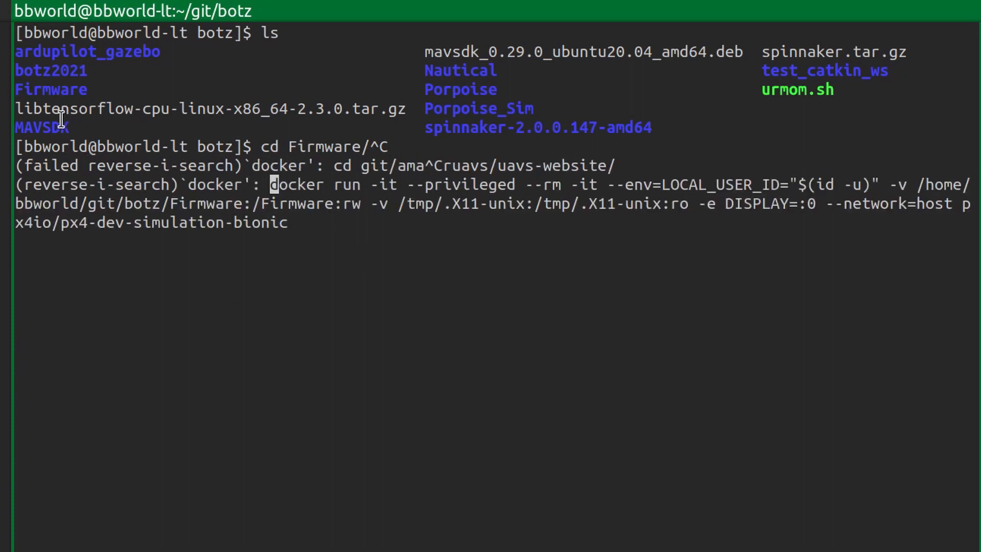
mouse_move(125, 203)
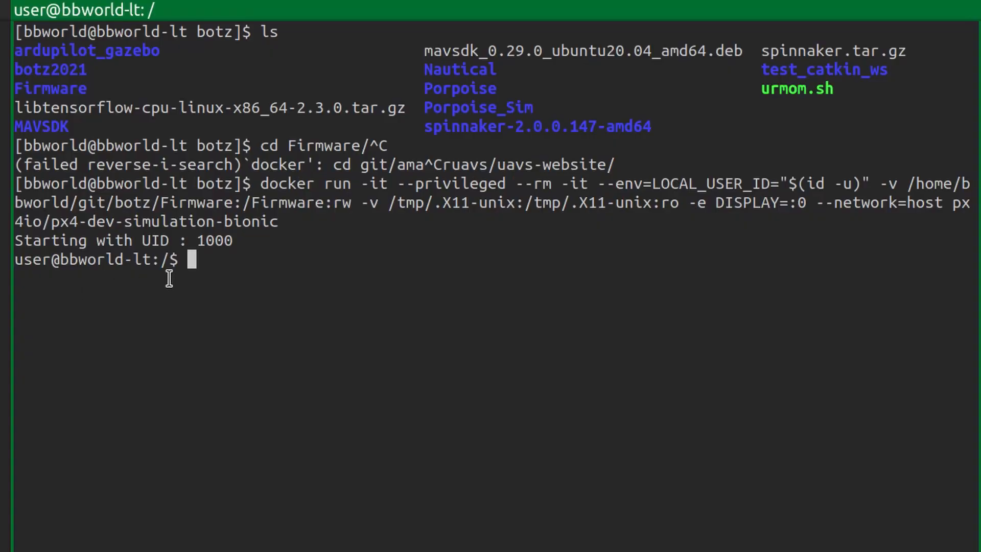
mouse_move(310, 382)
text(cd Firmware/)
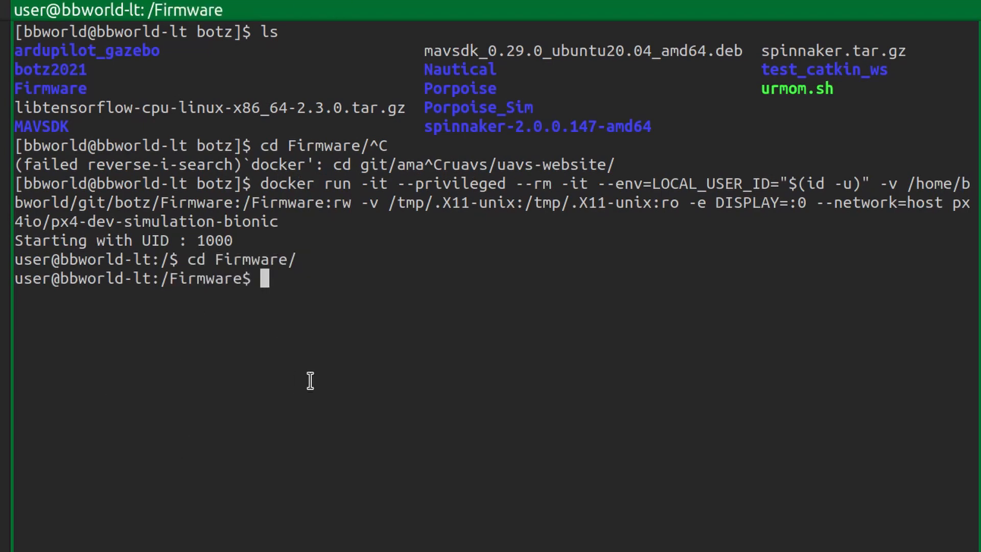
text(ls)
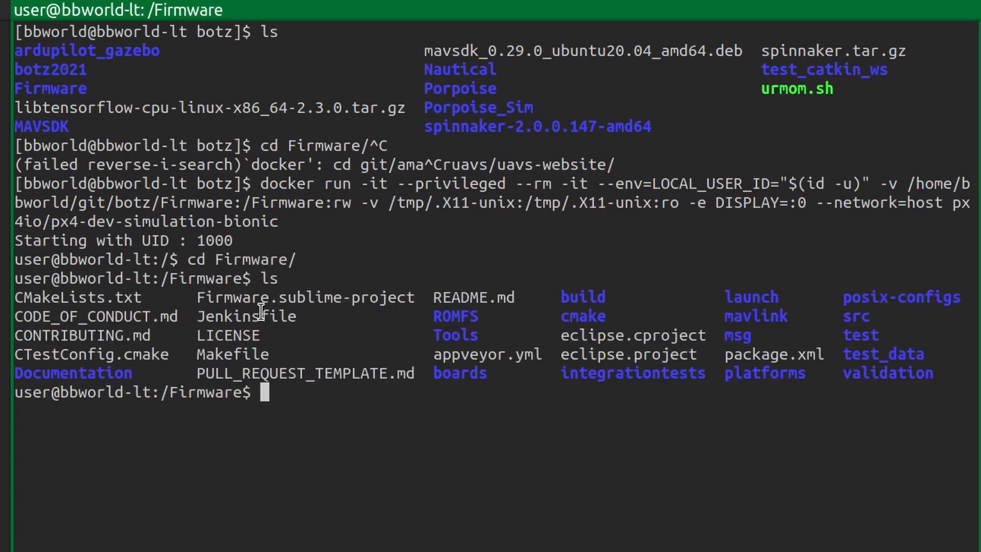
text(make px4_)
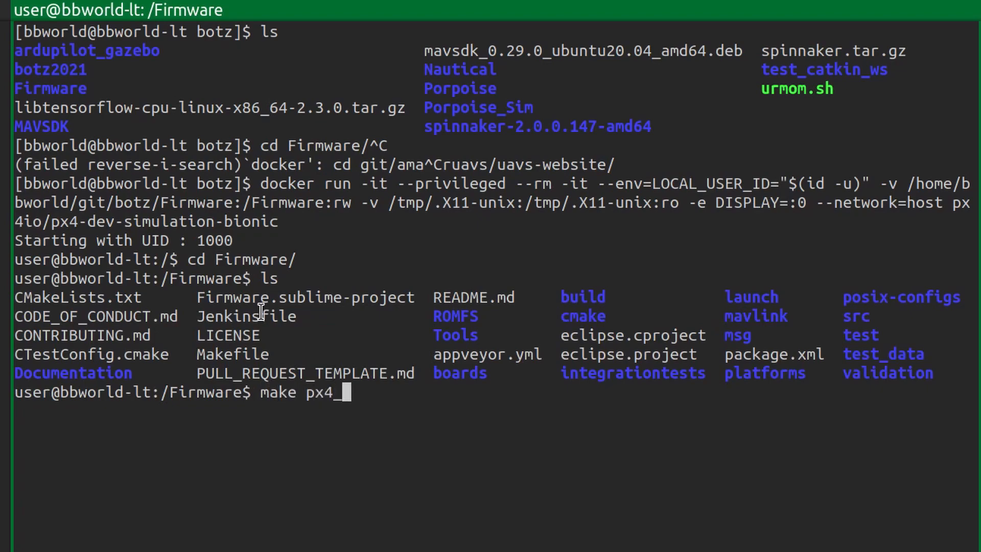
text(sitl gazebo)
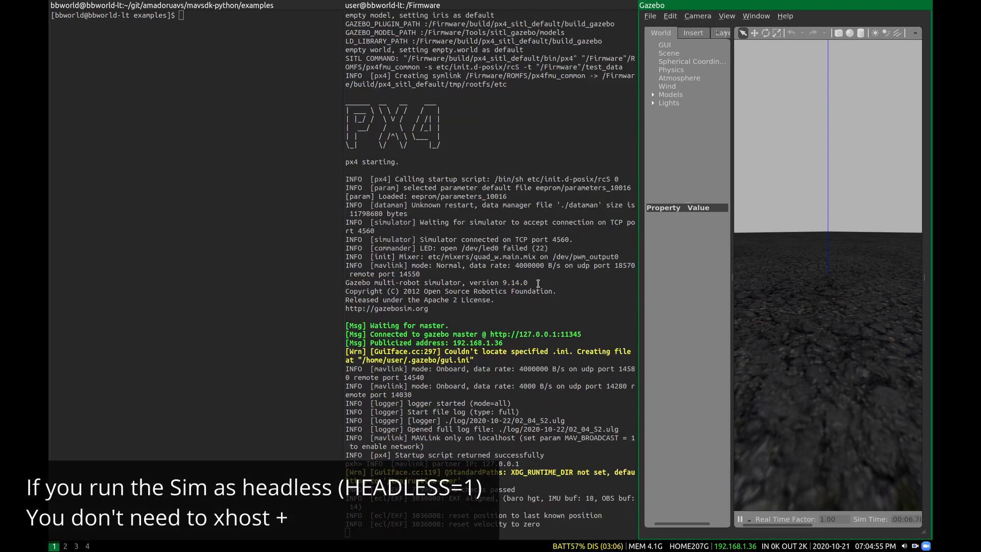
text(xhost +)
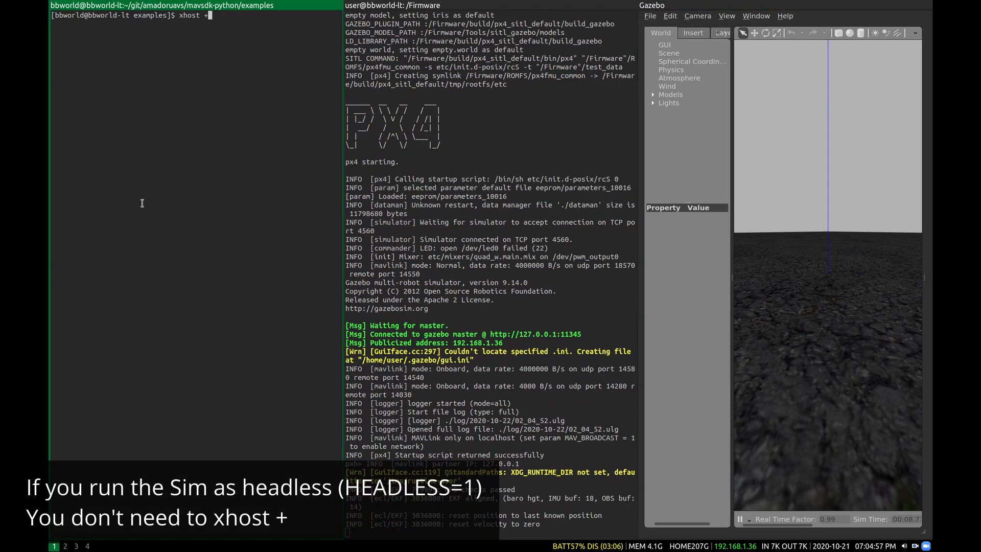